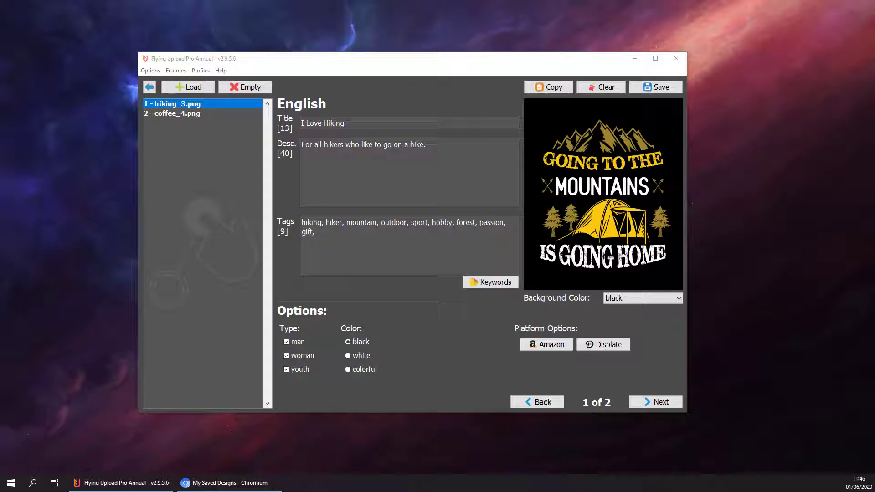
mouse_move(311, 310)
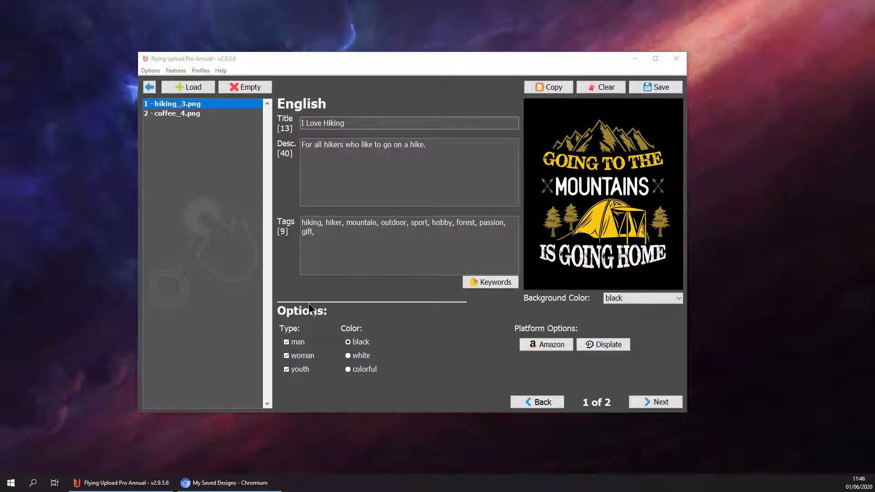
mouse_move(383, 321)
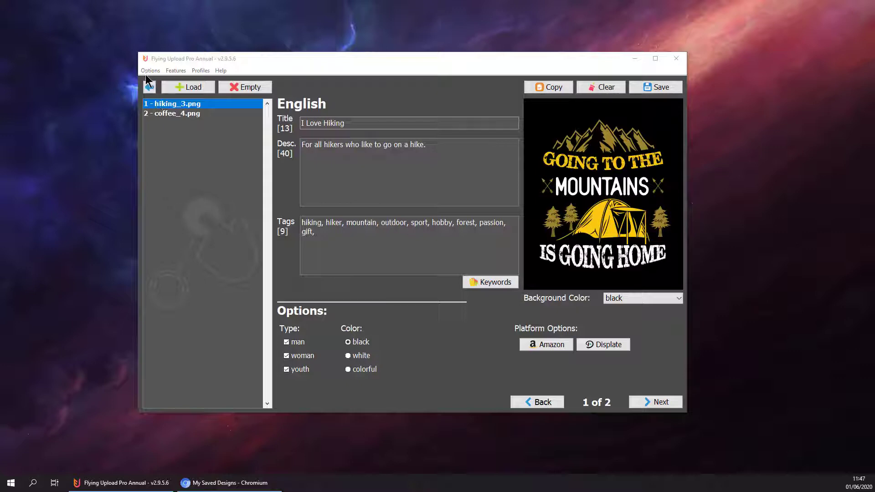
Show Shirtee.com template settings (default HXH57M6O, White HP2S9Z2K) beside the design details
click(149, 70)
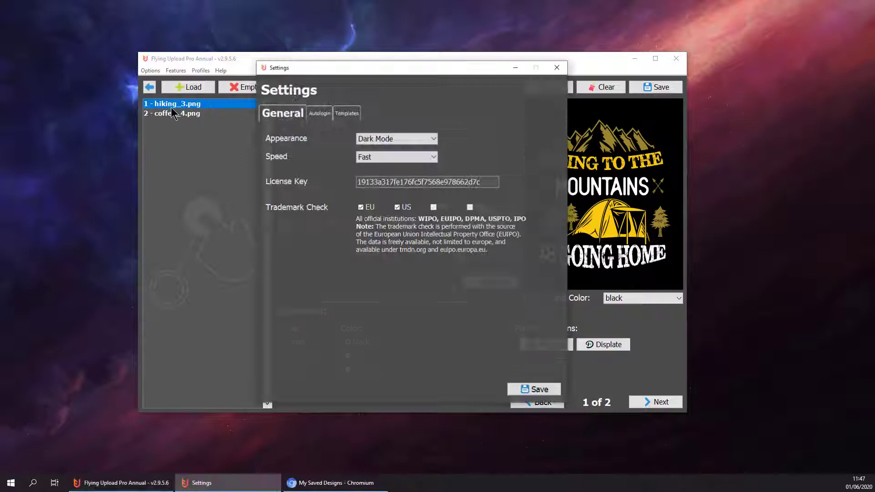
click(346, 113)
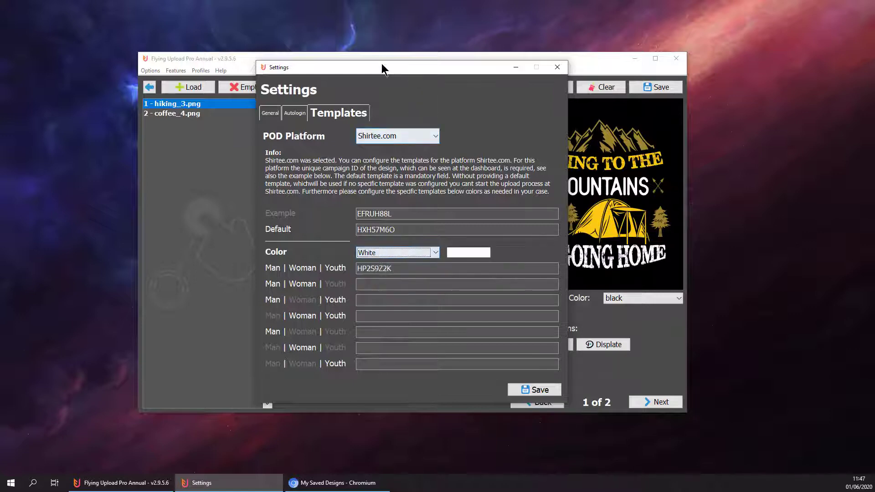
drag(384, 67, 531, 68)
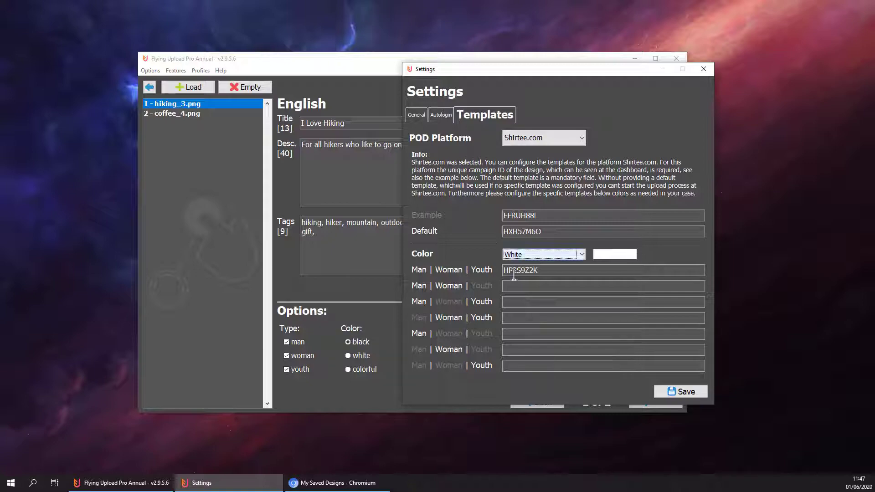
click(335, 483)
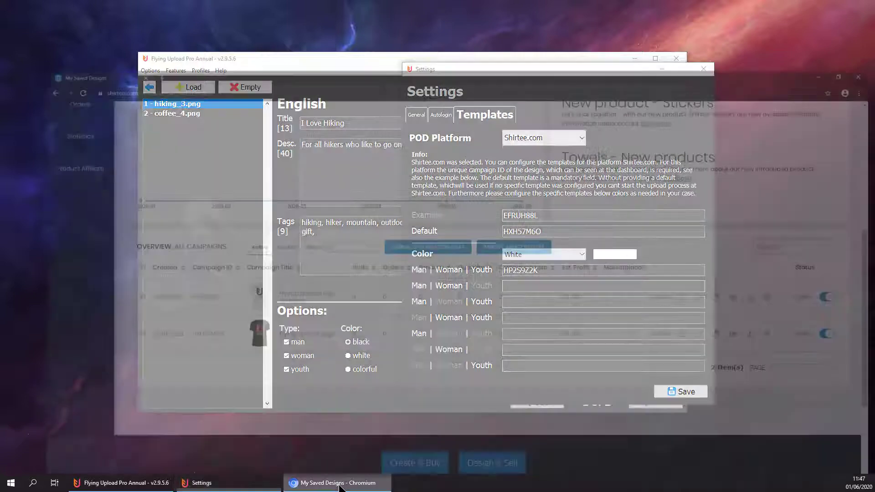
Reveal the Shirtee campaign list with IDs HP2S9Z2K and HXH57M6O in the browser
click(337, 483)
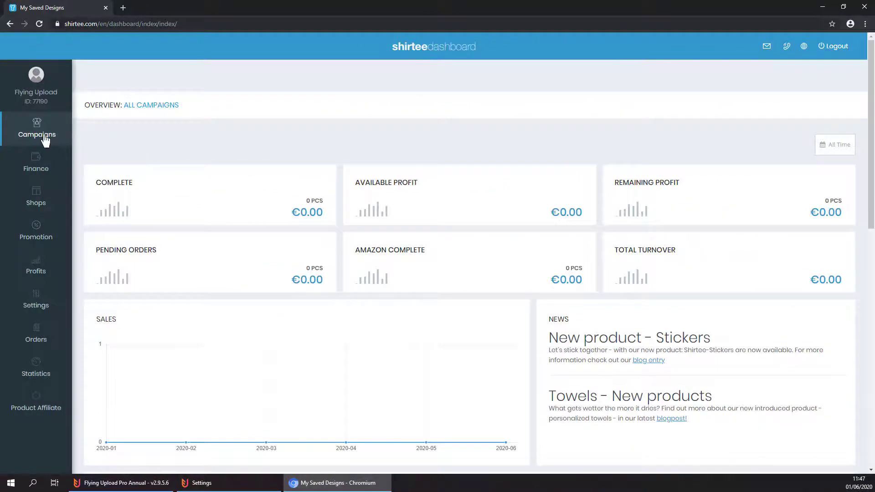
scroll(down, 3)
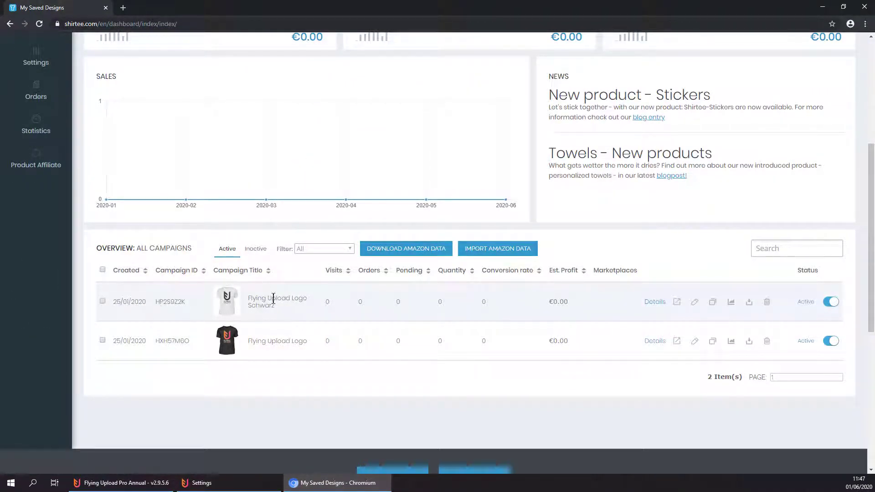
mouse_move(248, 316)
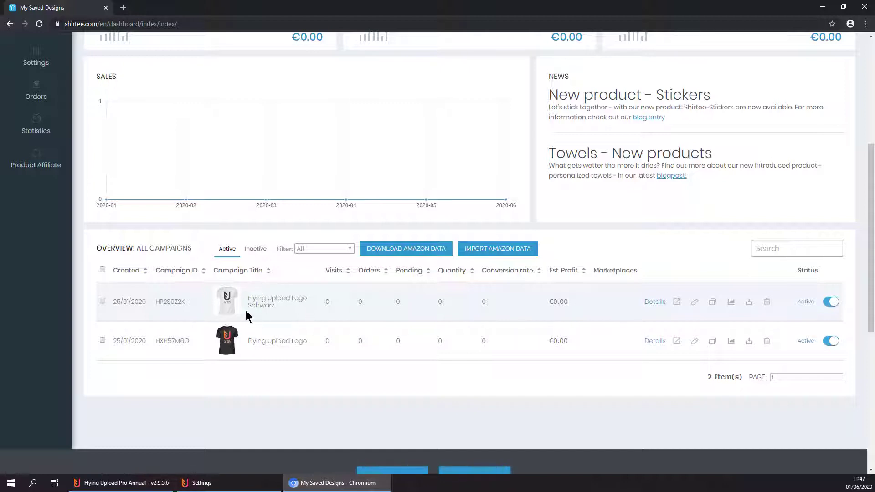
mouse_move(157, 308)
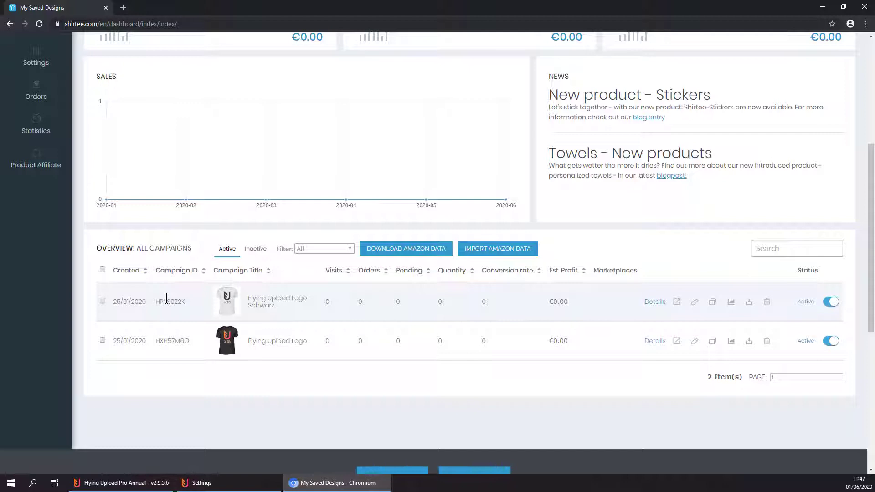
Bring the template settings back and select the White template ID HP2S9Z2K to verify it
click(201, 483)
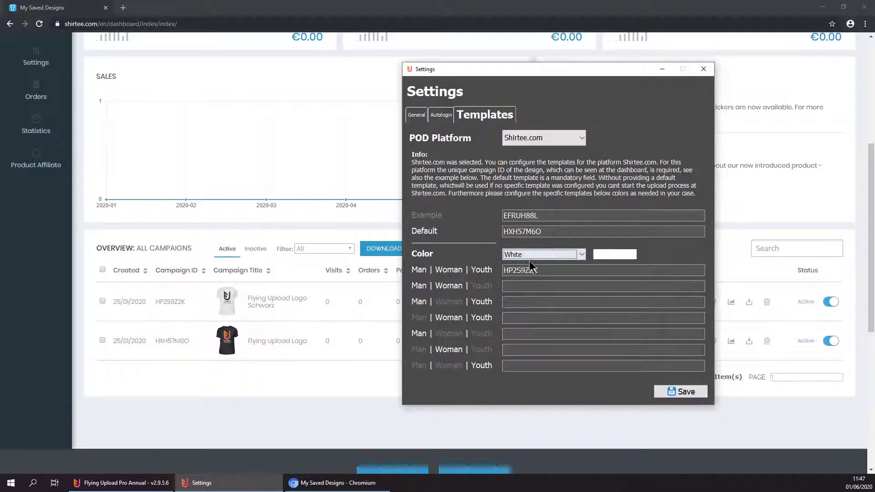
double_click(519, 270)
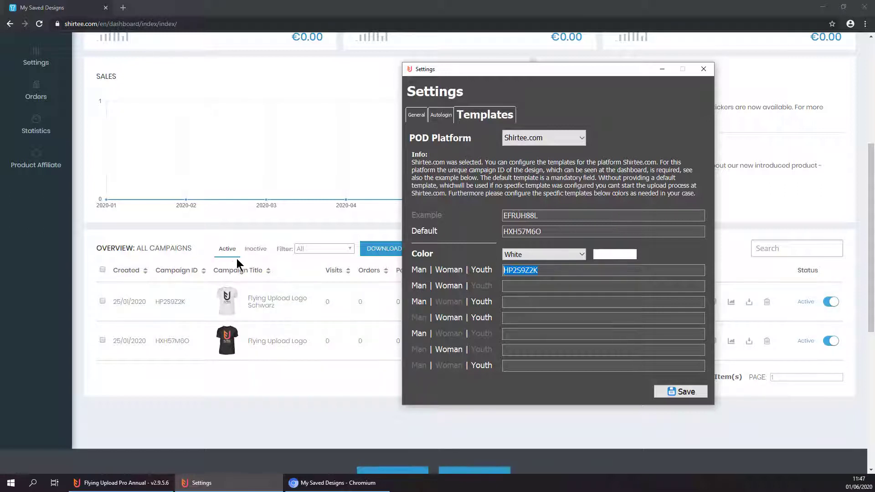
mouse_move(236, 257)
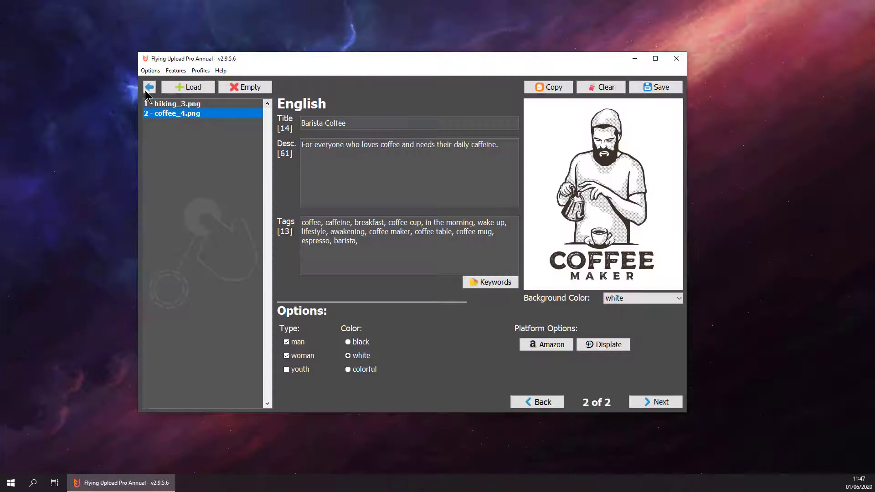
Launch the Shirtee.com upload from the platform upload overview
click(656, 402)
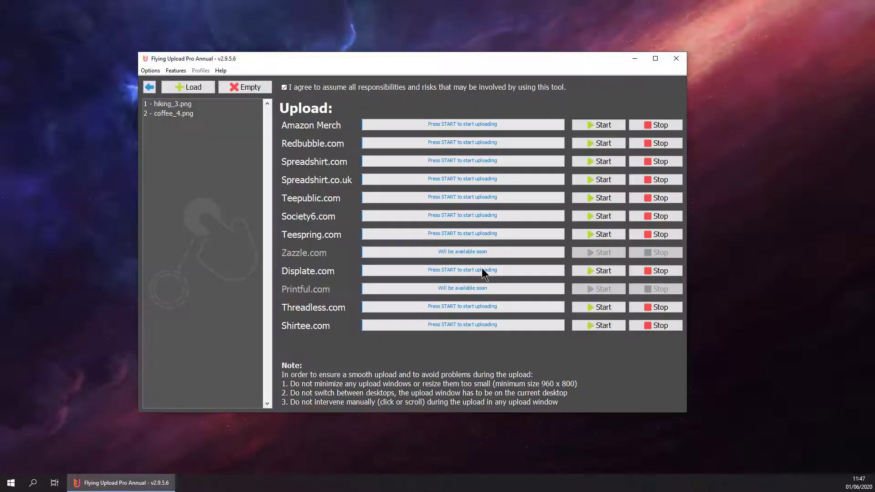
mouse_move(299, 253)
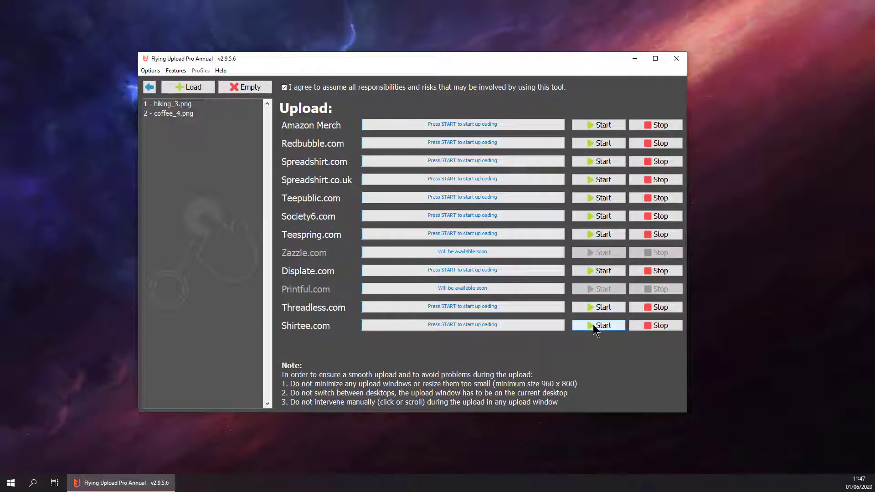
click(598, 326)
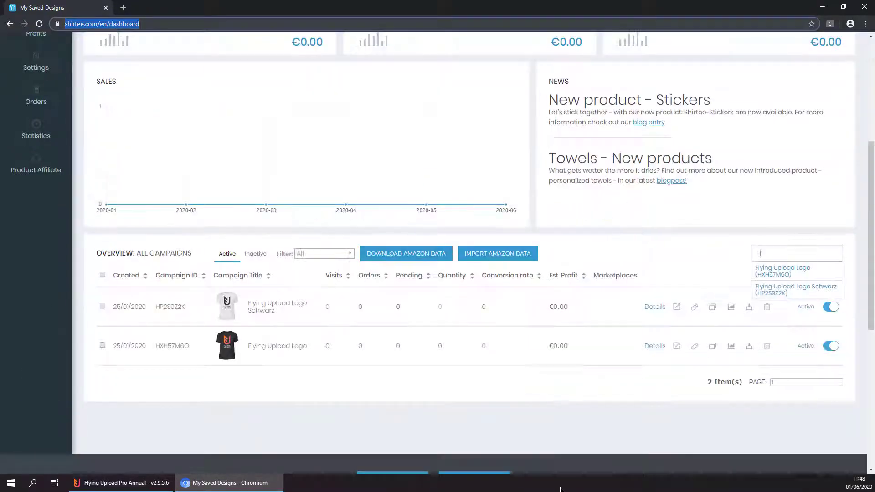
Load hiking_3.png onto a black men's basic T-shirt in the Shirtee designer
click(782, 271)
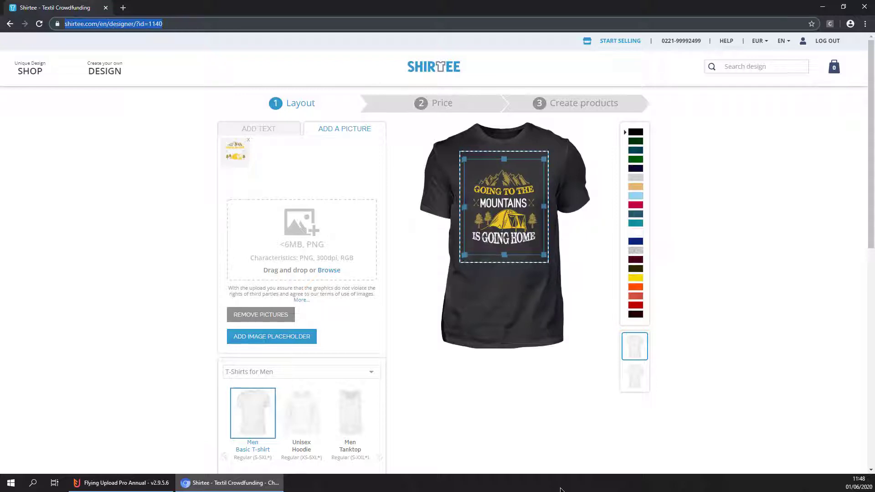
Accept prices and the 'I Love Hiking' description, then create the hiking products
click(442, 103)
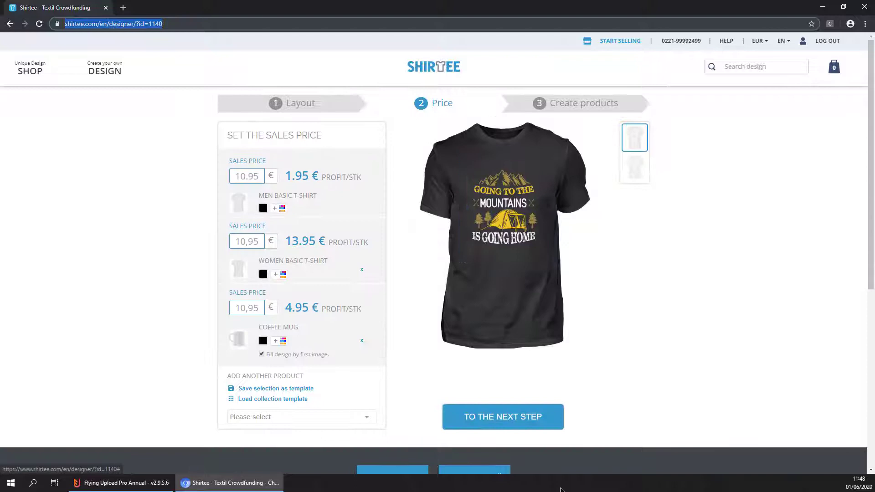
click(503, 416)
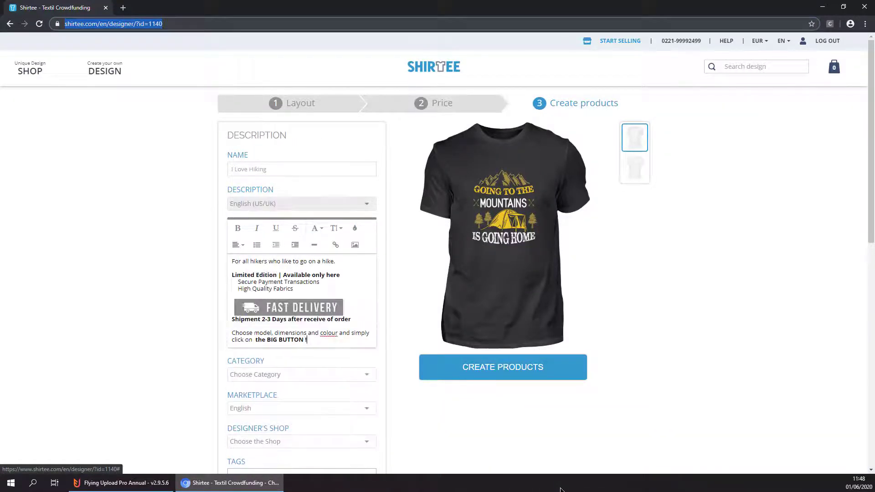
scroll(down, 3)
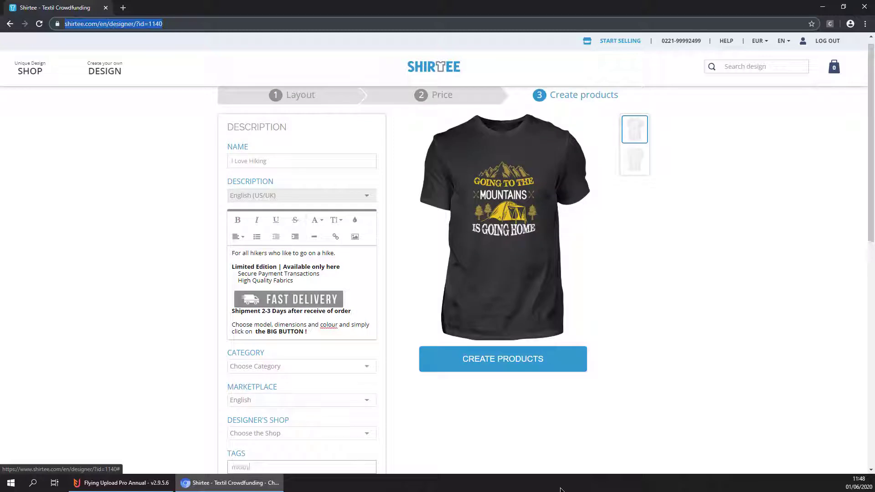
scroll(down, 3)
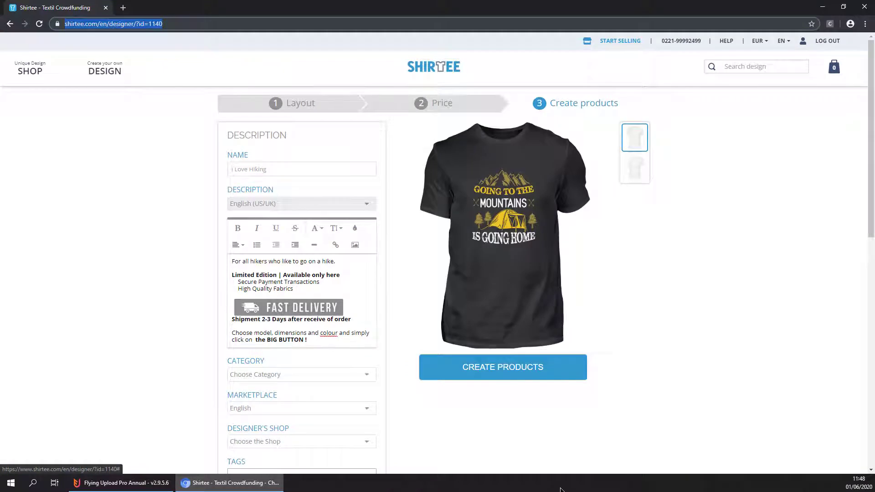
click(503, 367)
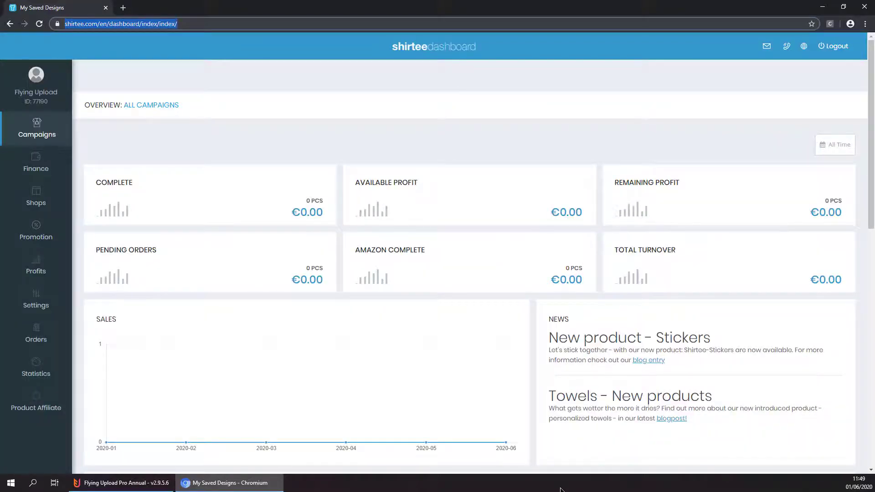
Reload the dashboard and load coffee_4.png onto a white men's basic T-shirt
click(36, 130)
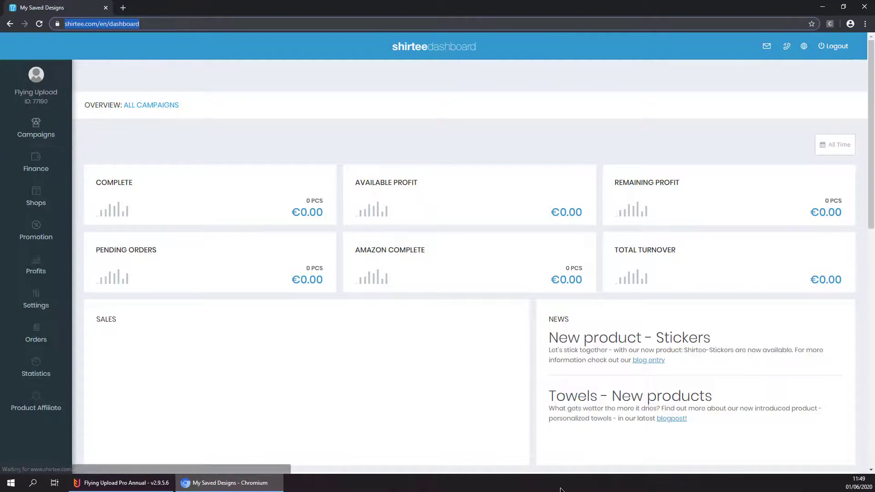
scroll(down, 3)
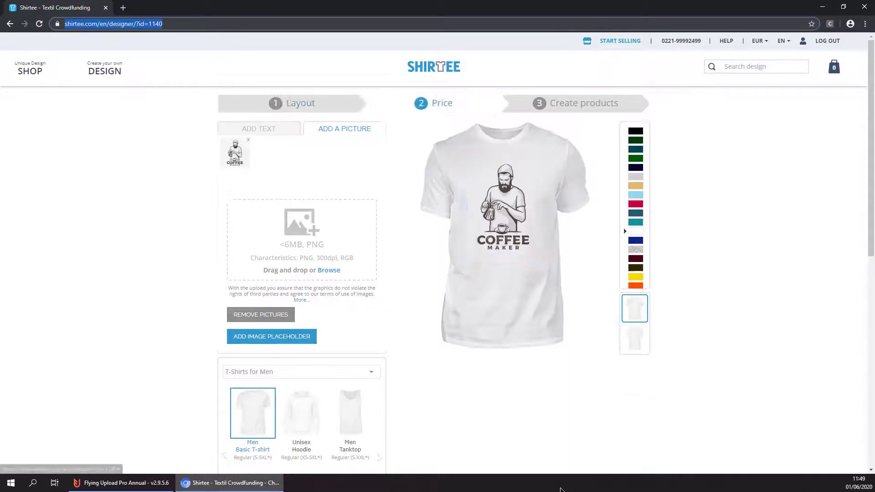
Create the 'Barista Coffee' products and return to My Saved Designs with both uploads reported successful
click(442, 103)
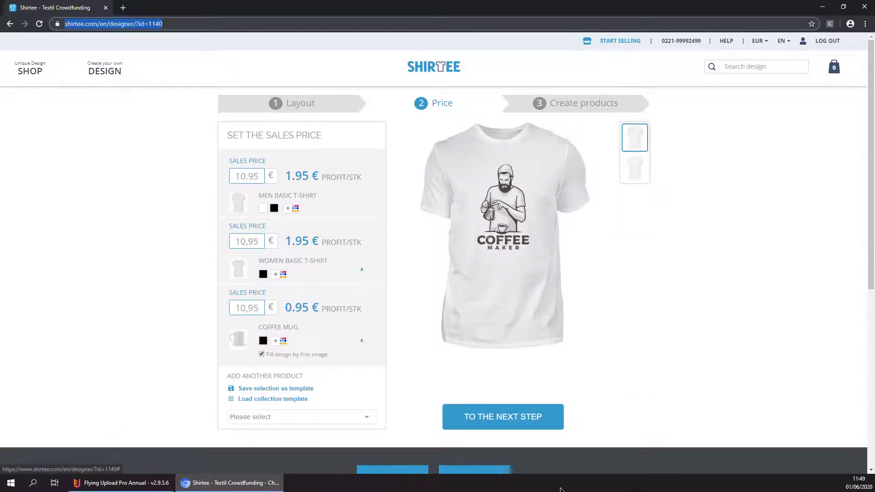
click(503, 416)
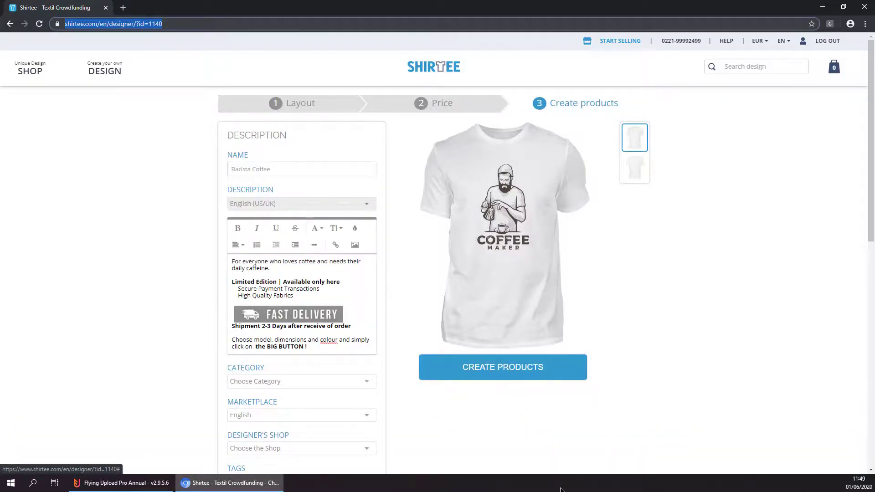
scroll(down, 3)
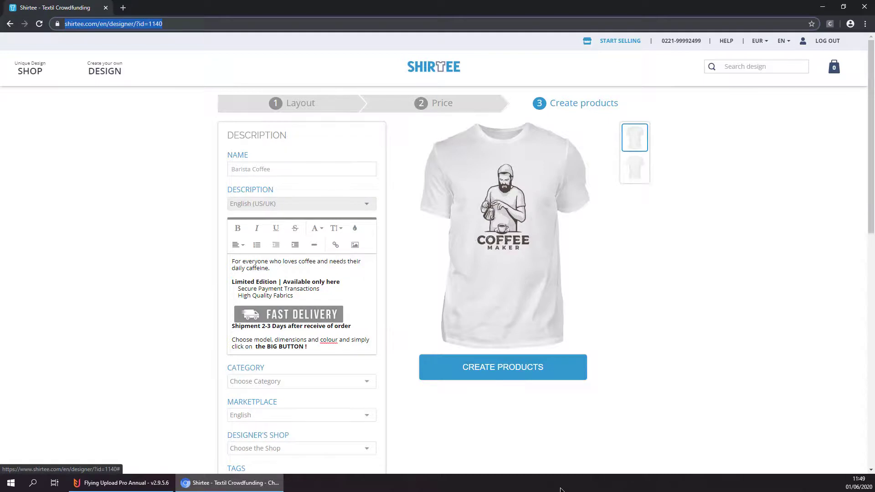
click(503, 366)
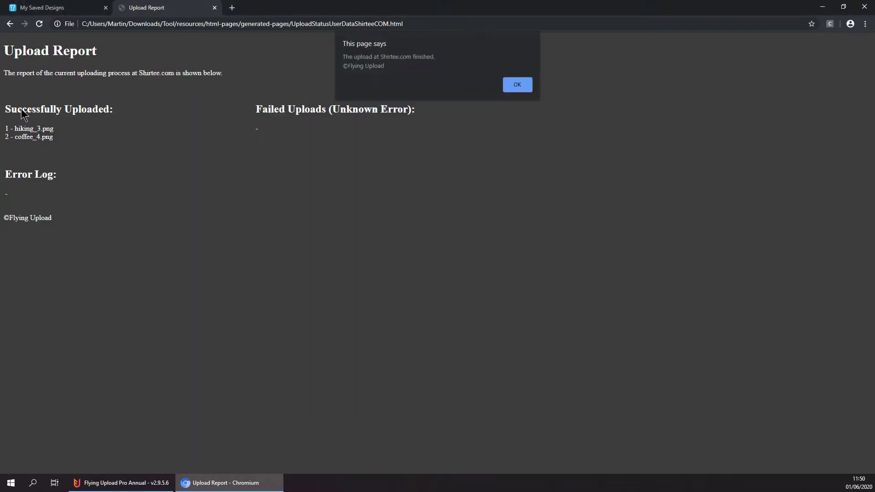
click(41, 8)
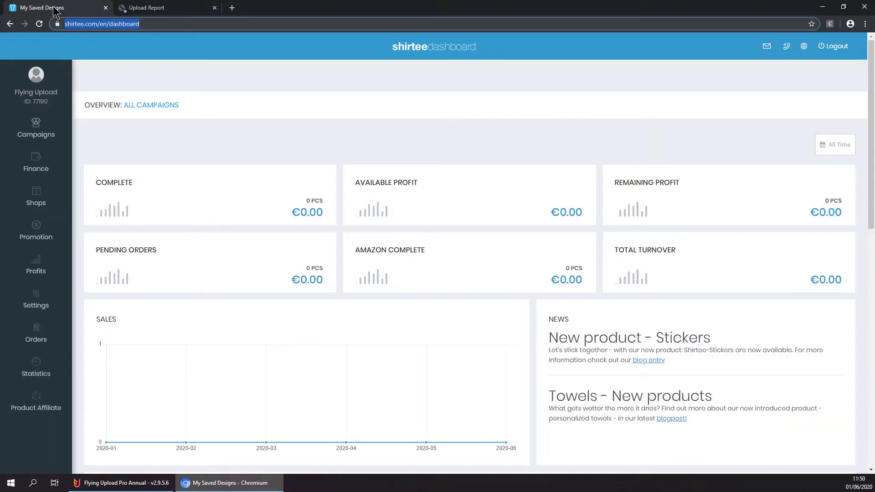